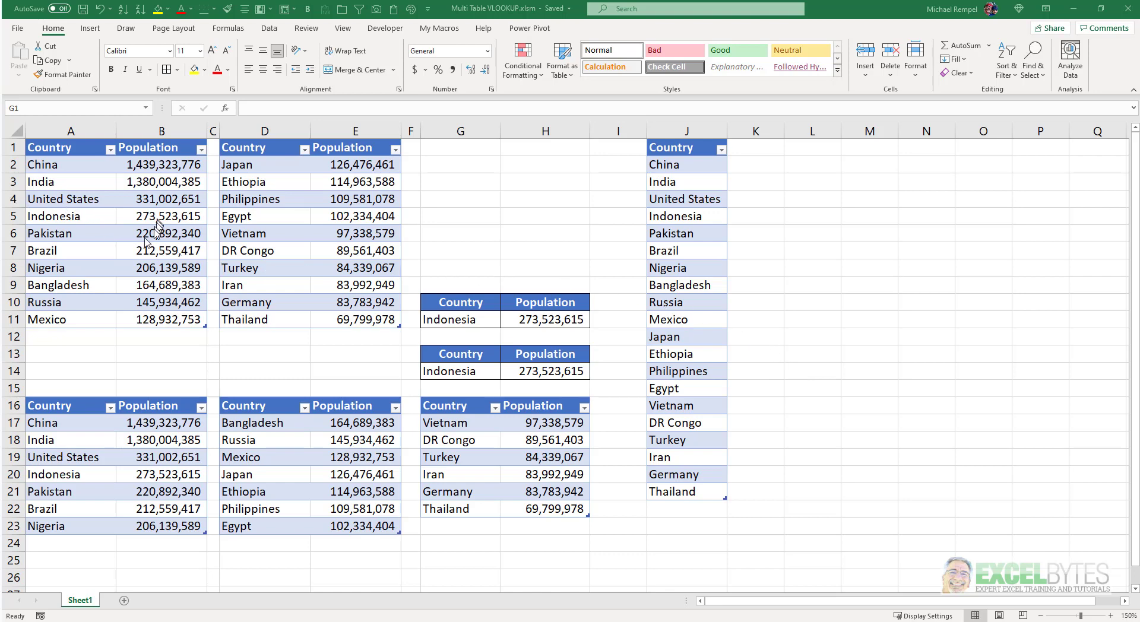
Select the G11 country cell and open its drop-down list of countries
{"action": "left_click", "coordinate": [71, 216]}
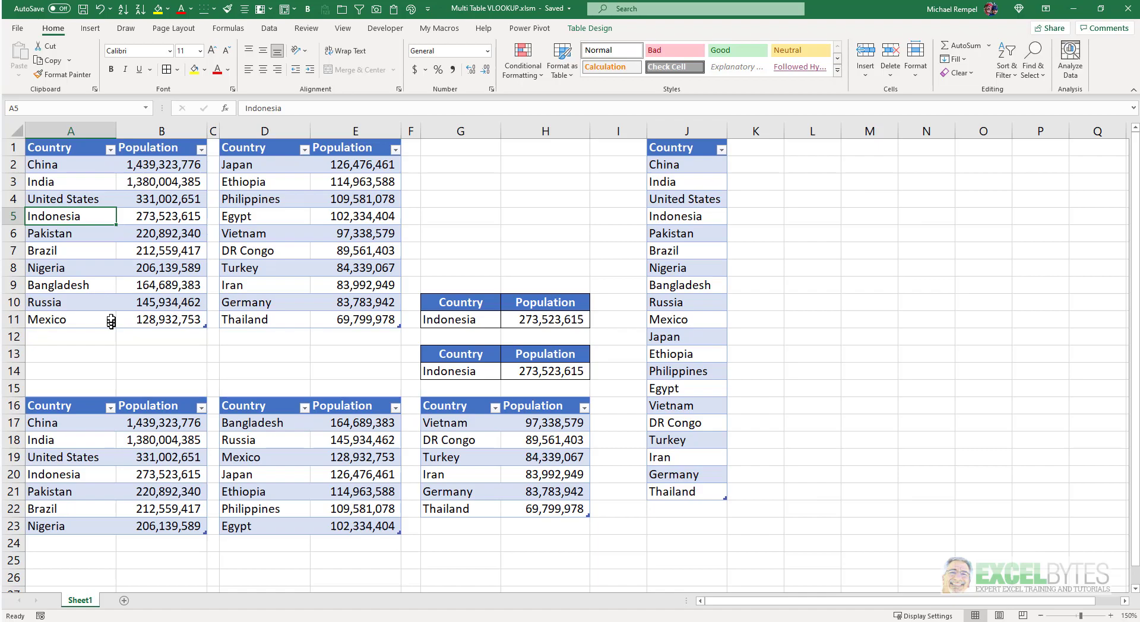
{"action": "mouse_move", "coordinate": [267, 181]}
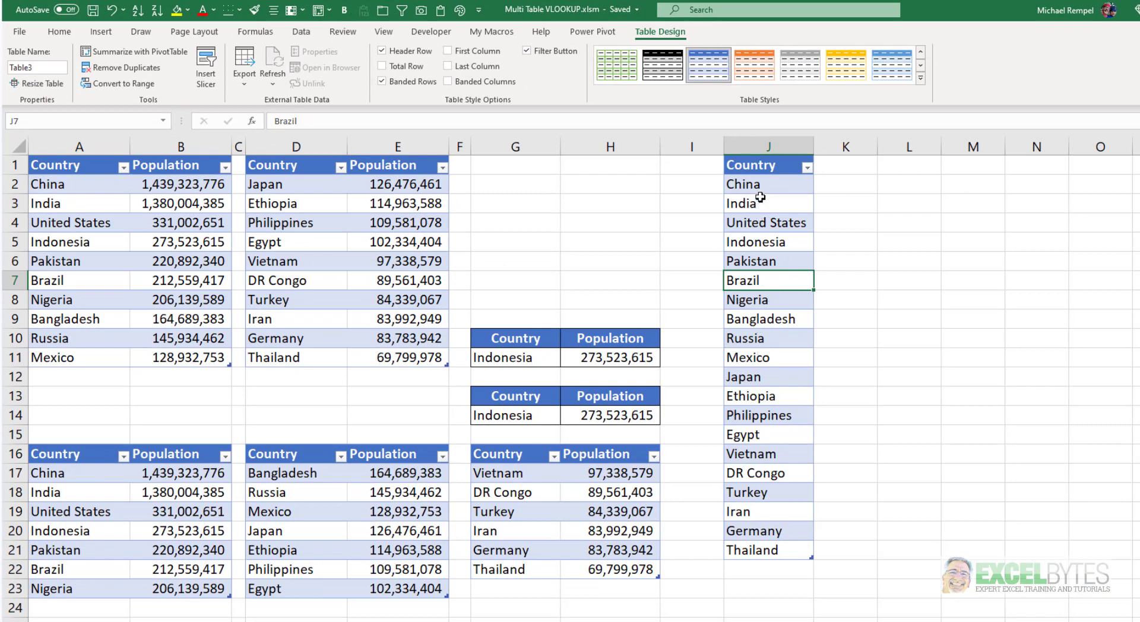
{"action": "mouse_move", "coordinate": [763, 408]}
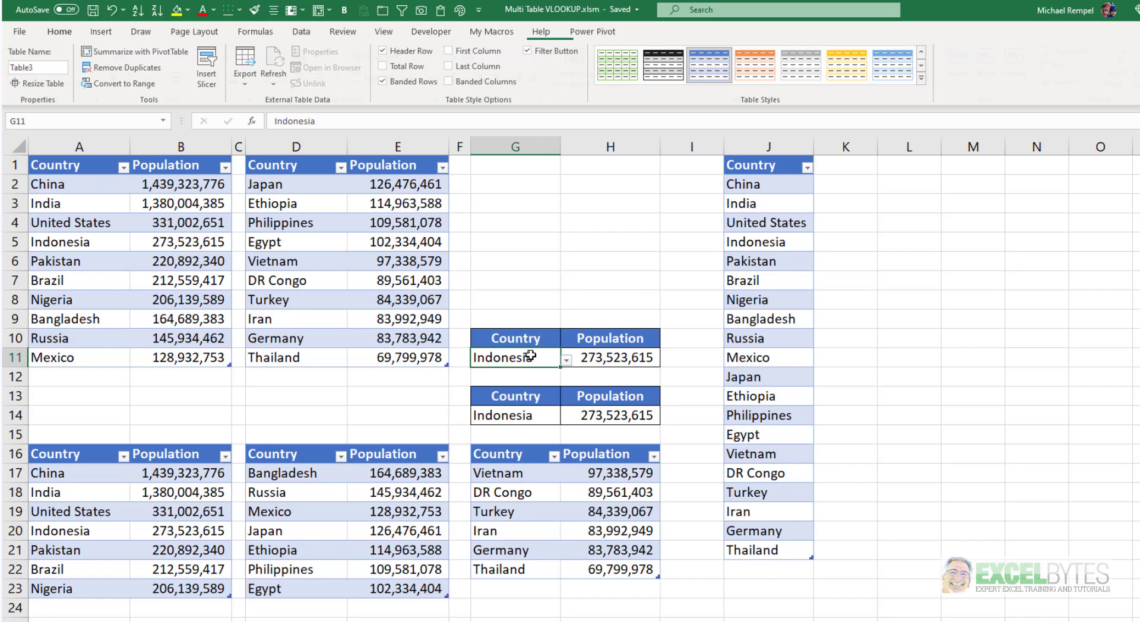
{"action": "left_click", "coordinate": [566, 357]}
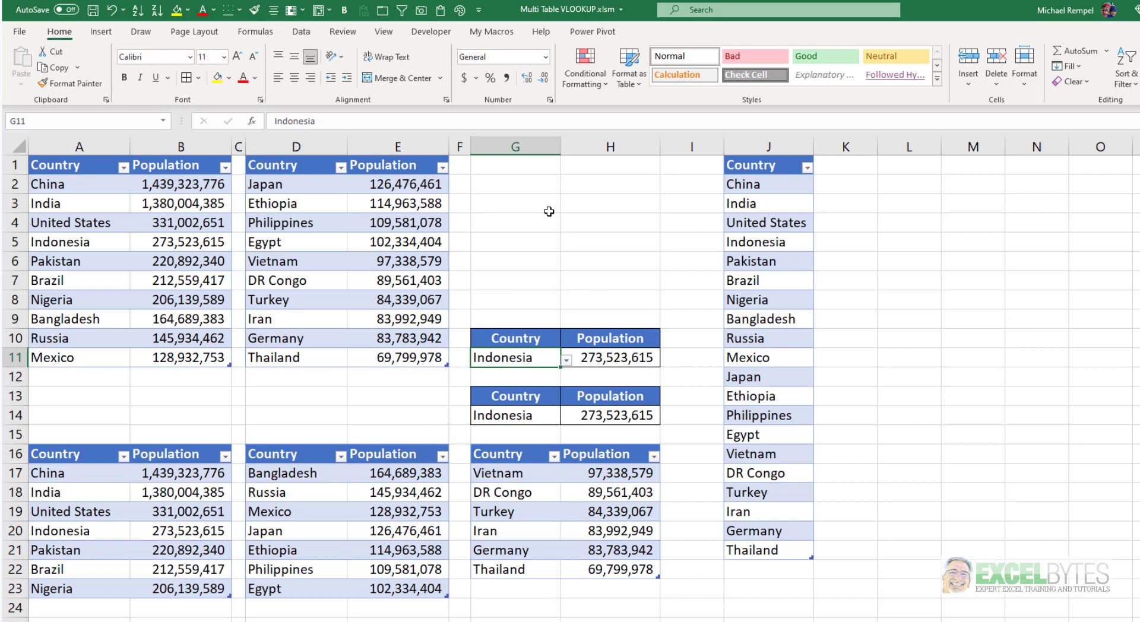
{"action": "mouse_move", "coordinate": [527, 376]}
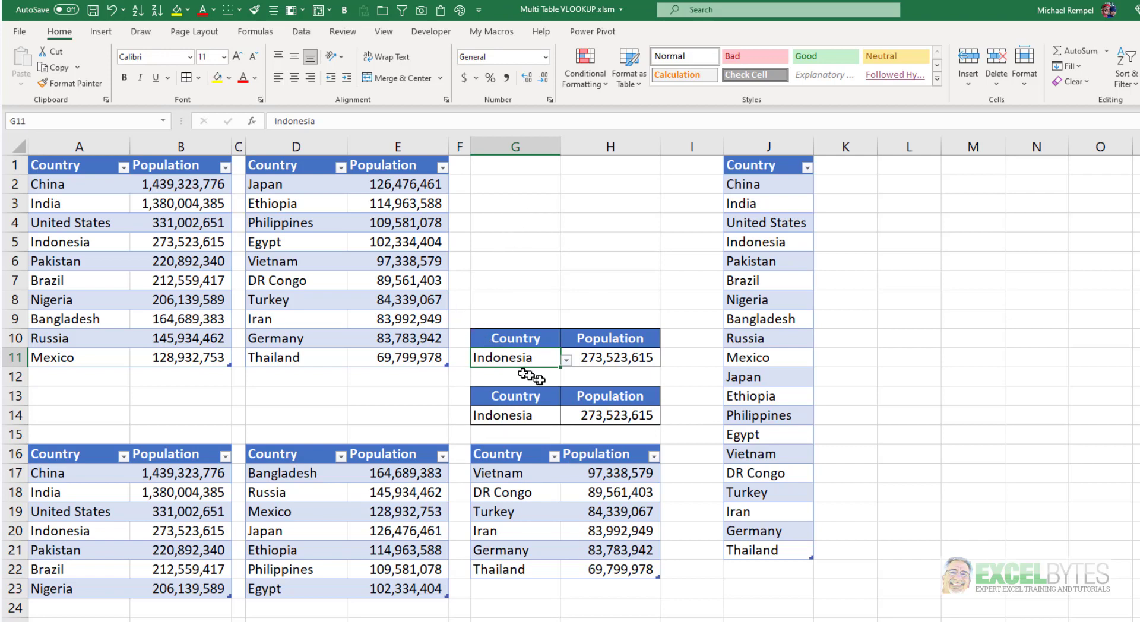
{"action": "mouse_move", "coordinate": [159, 500]}
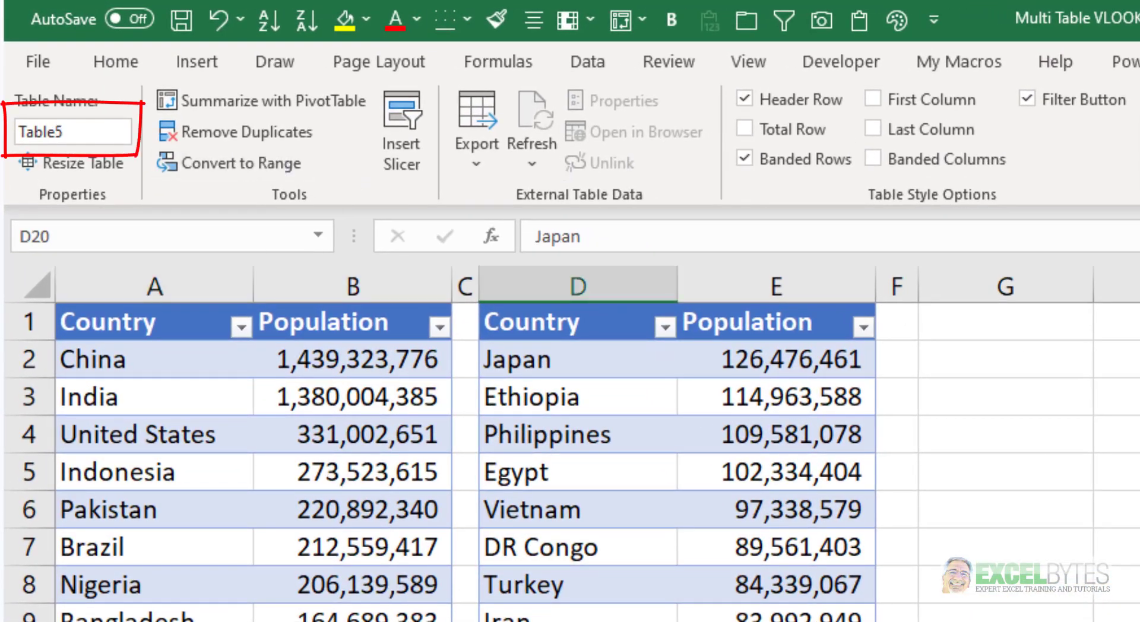
{"action": "left_click", "coordinate": [1005, 283]}
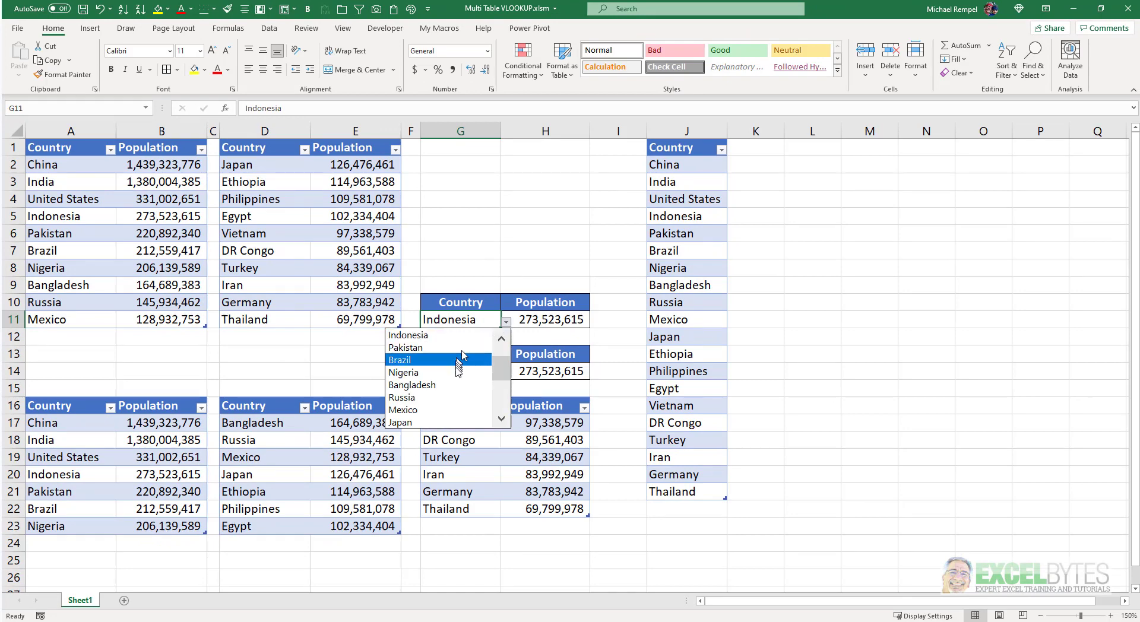
Test the lookups with Pakistan, then Iran, then India, returning population 1,380,004,385
{"action": "left_click", "coordinate": [406, 348]}
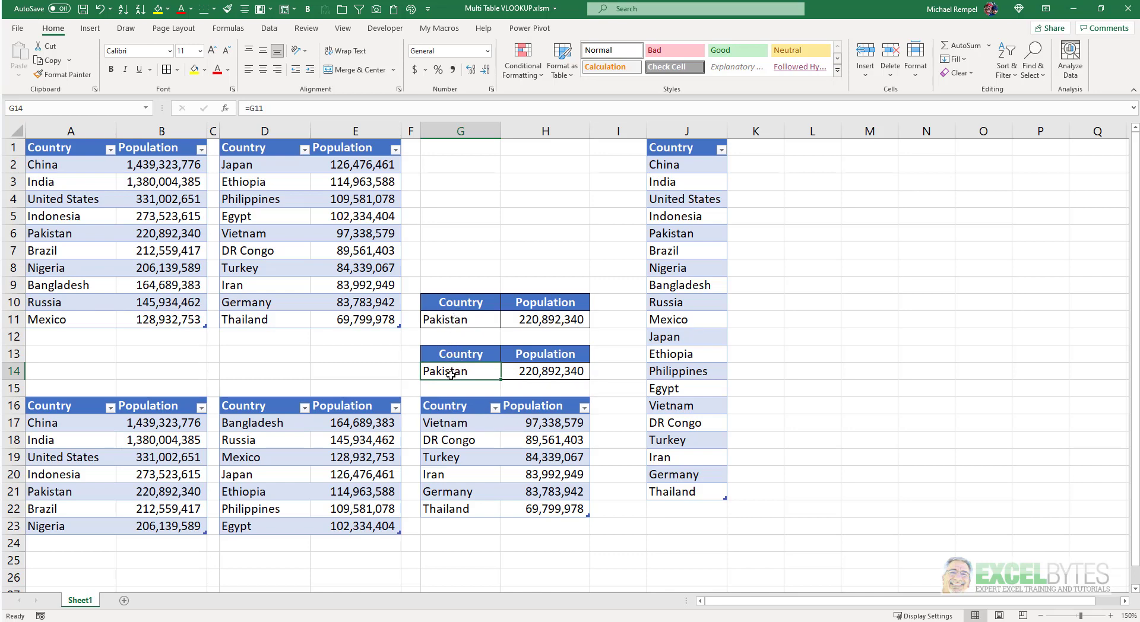
{"action": "mouse_move", "coordinate": [464, 334]}
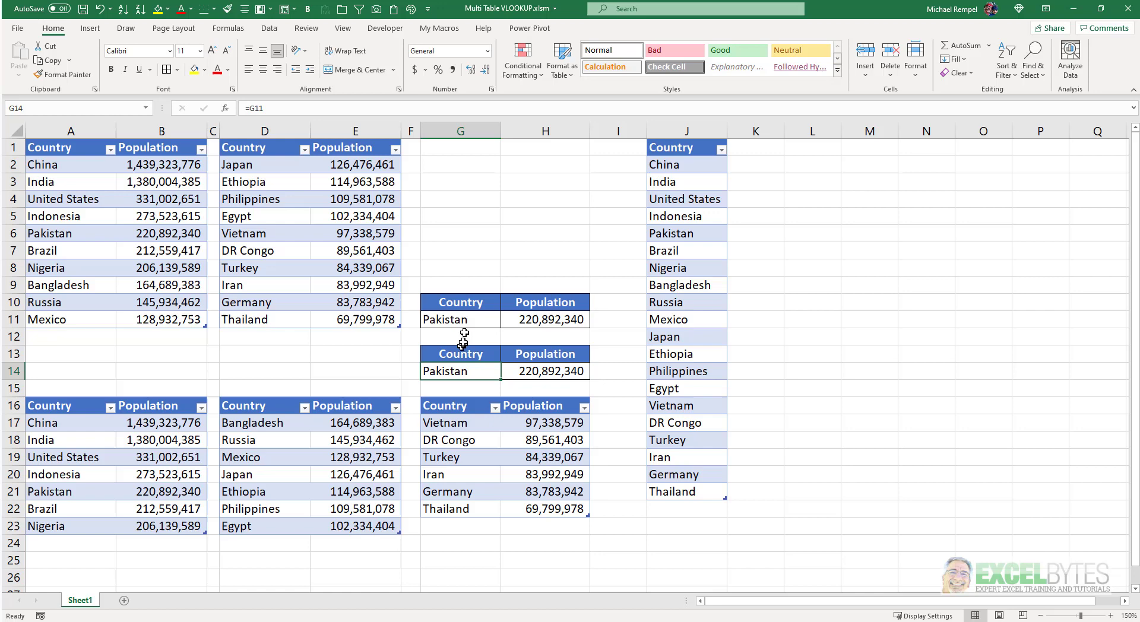
{"action": "left_click", "coordinate": [459, 319]}
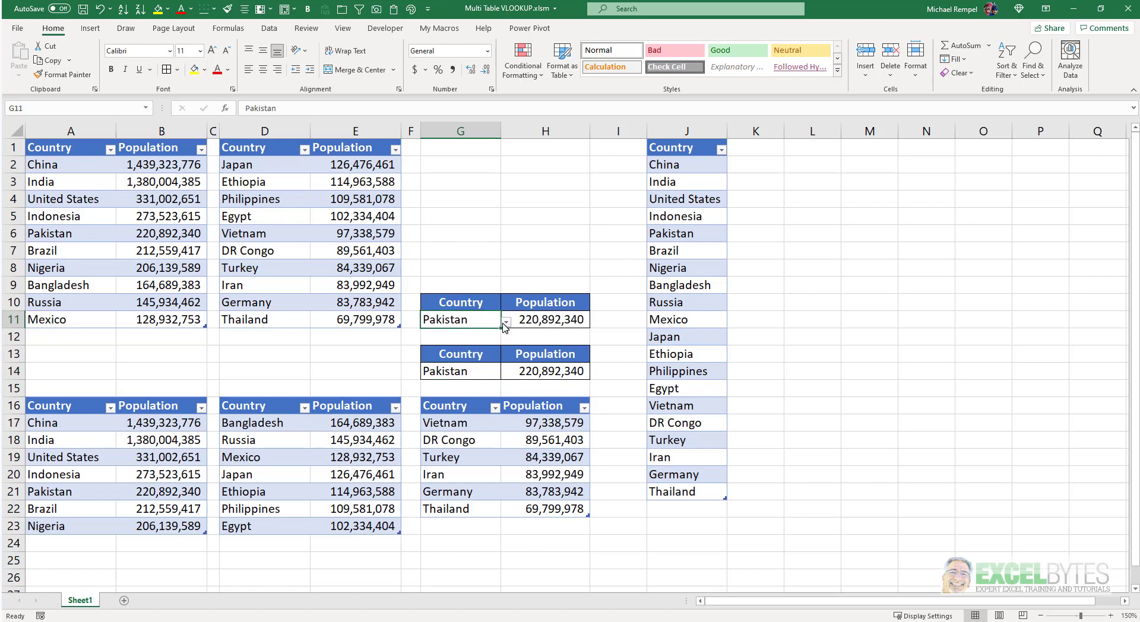
{"action": "left_click", "coordinate": [505, 320]}
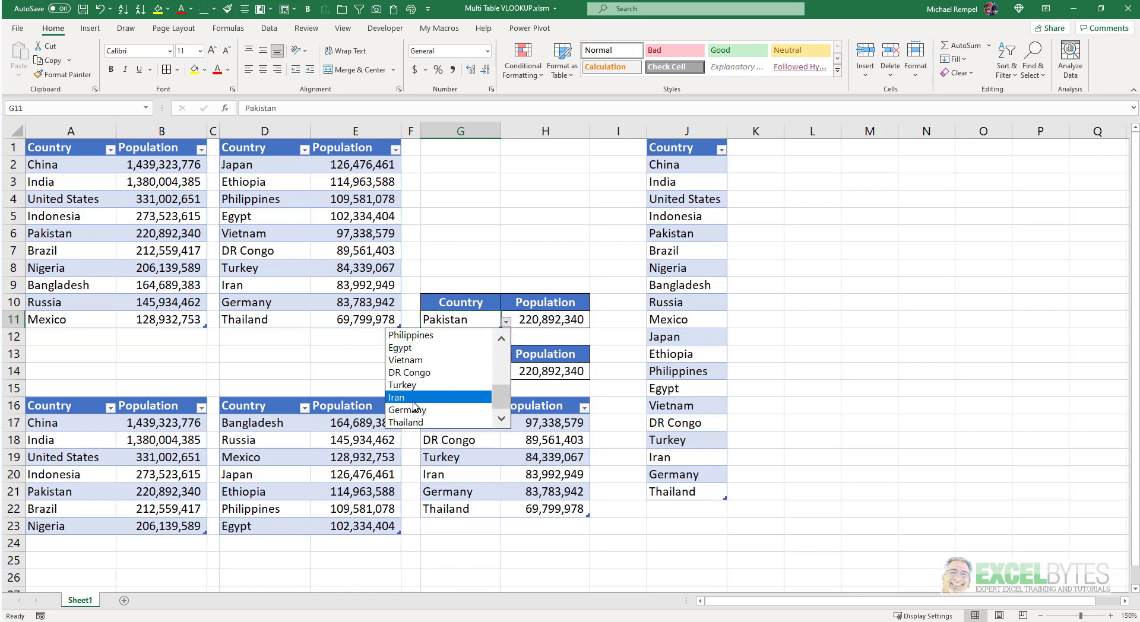
{"action": "left_click", "coordinate": [395, 396]}
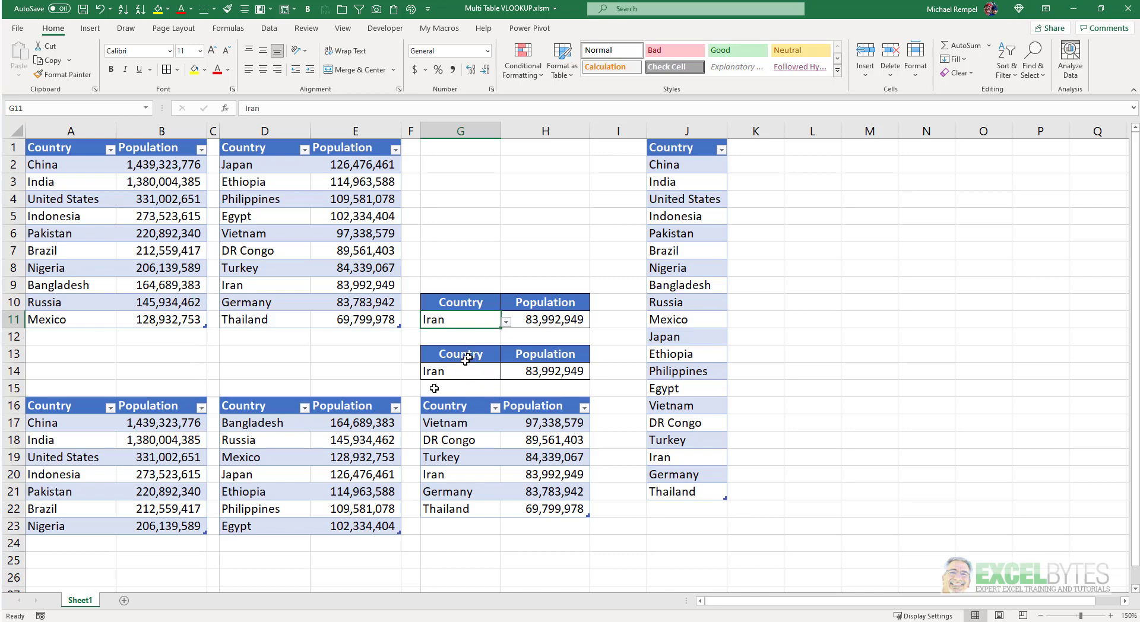
{"action": "mouse_move", "coordinate": [544, 456]}
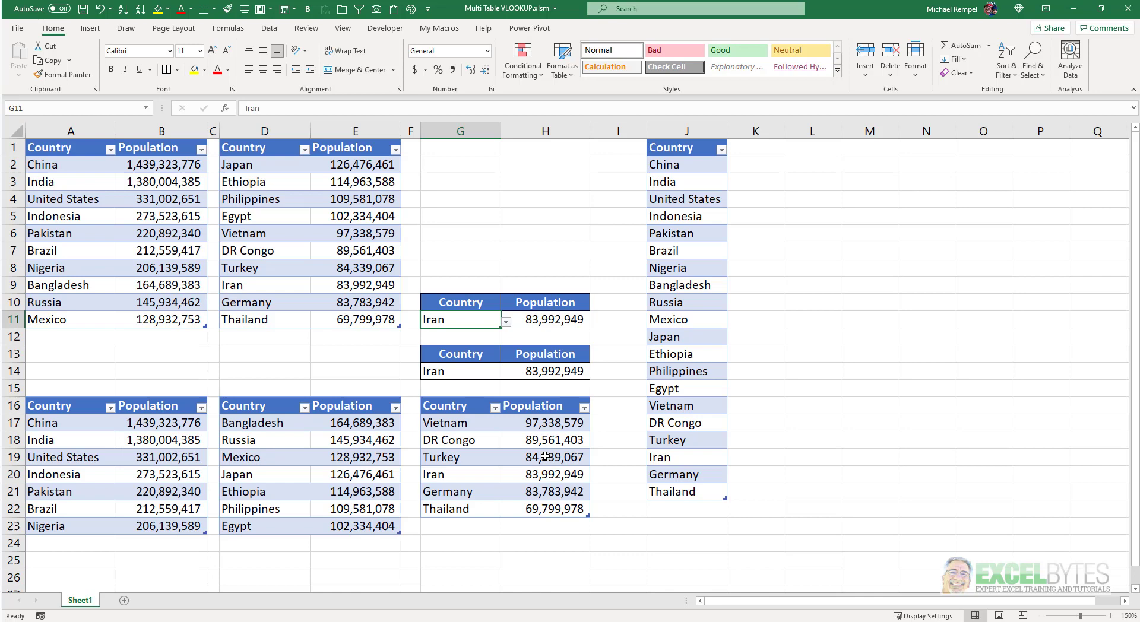
{"action": "mouse_move", "coordinate": [277, 297]}
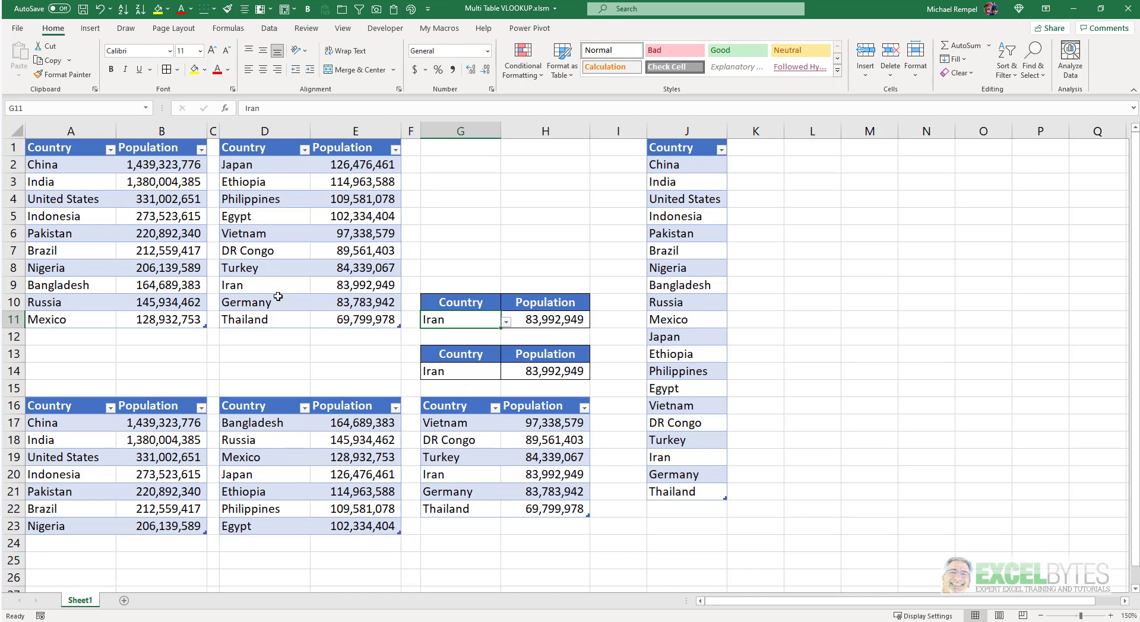
{"action": "mouse_move", "coordinate": [277, 284]}
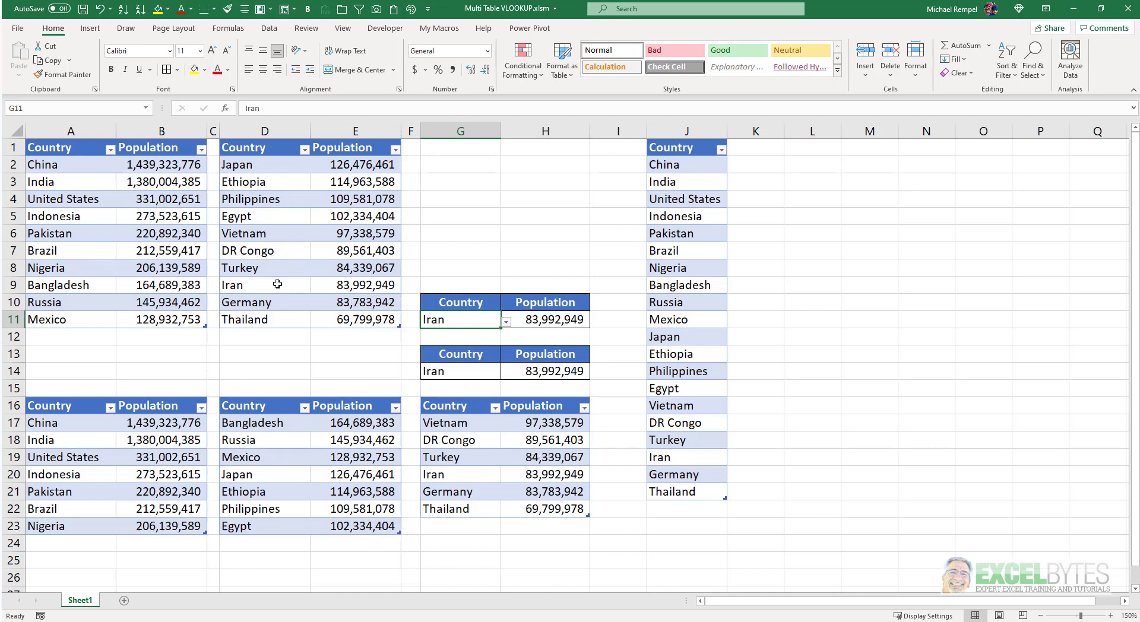
{"action": "mouse_move", "coordinate": [485, 465]}
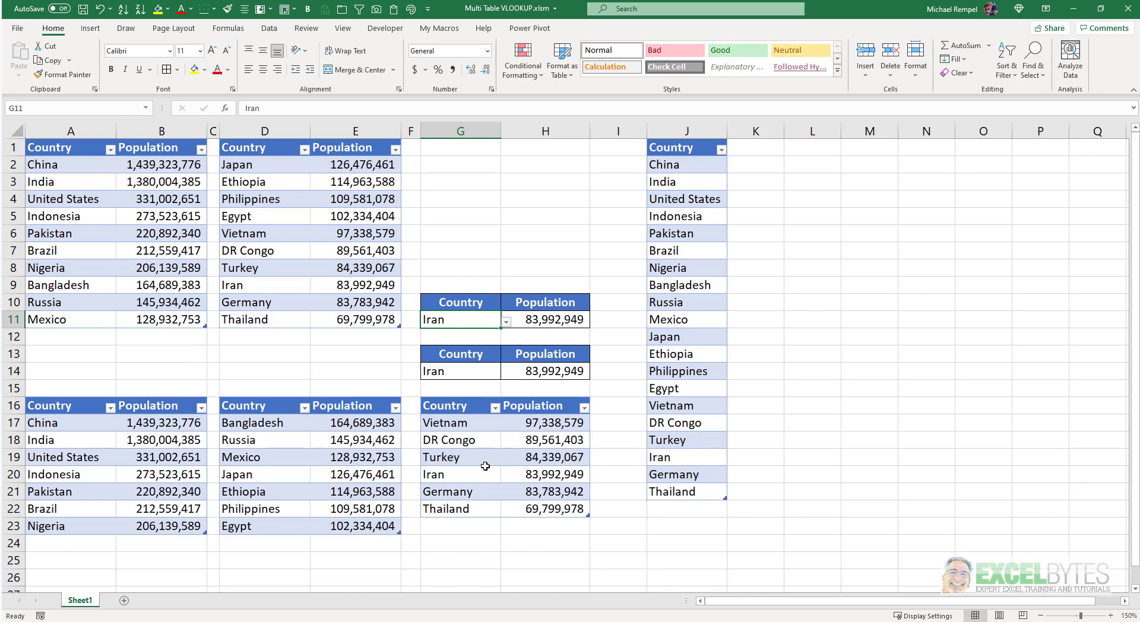
{"action": "mouse_move", "coordinate": [533, 335]}
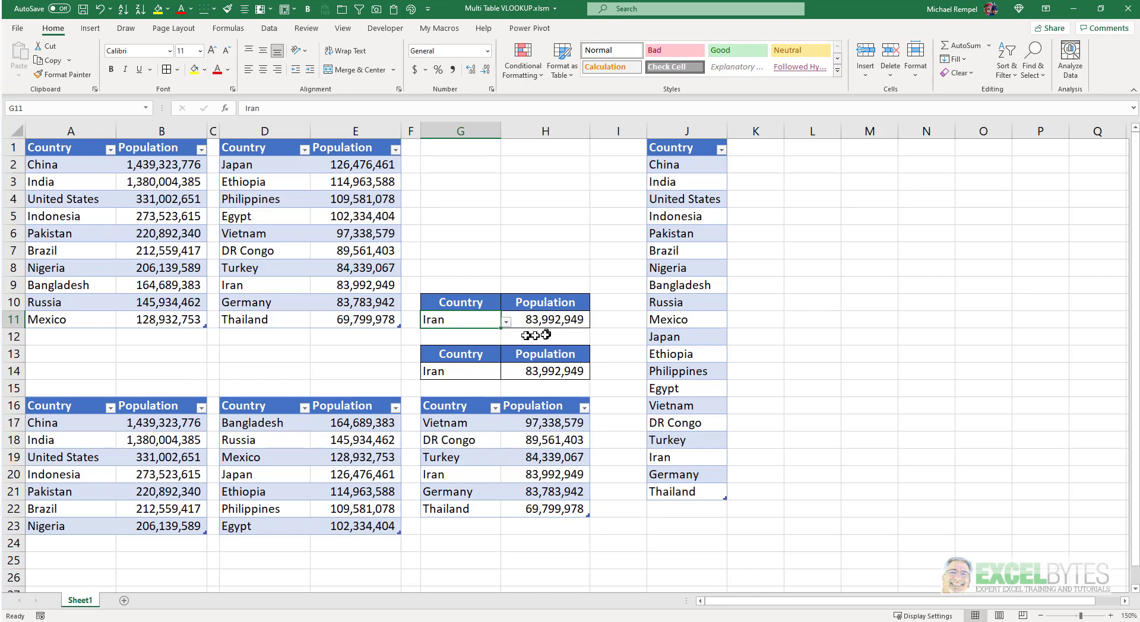
{"action": "mouse_move", "coordinate": [375, 289]}
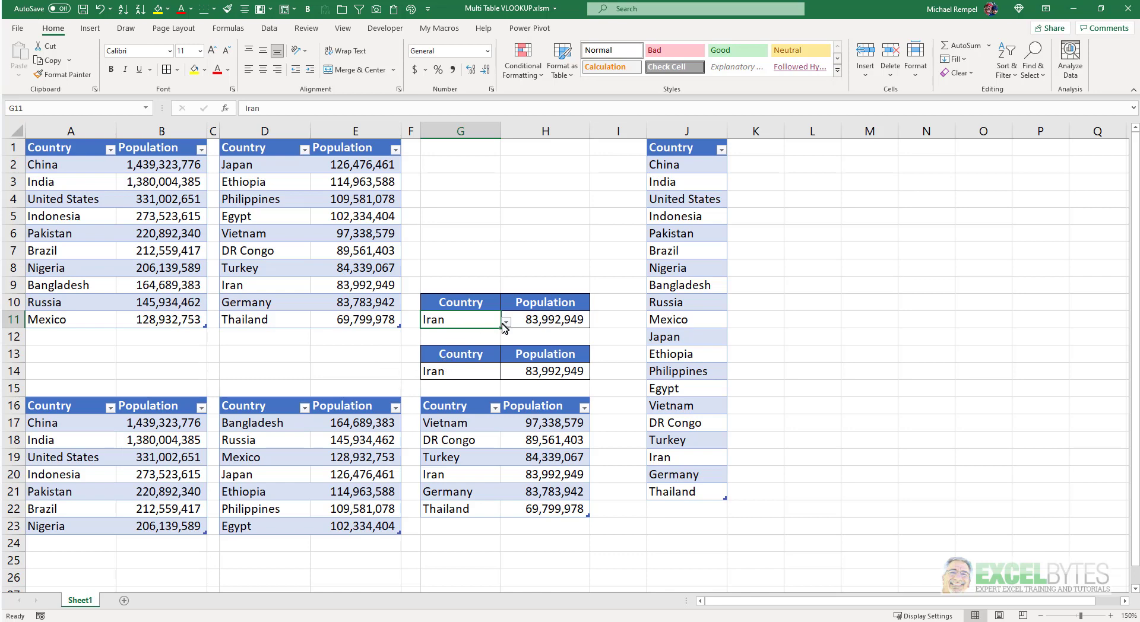
{"action": "left_click", "coordinate": [505, 320]}
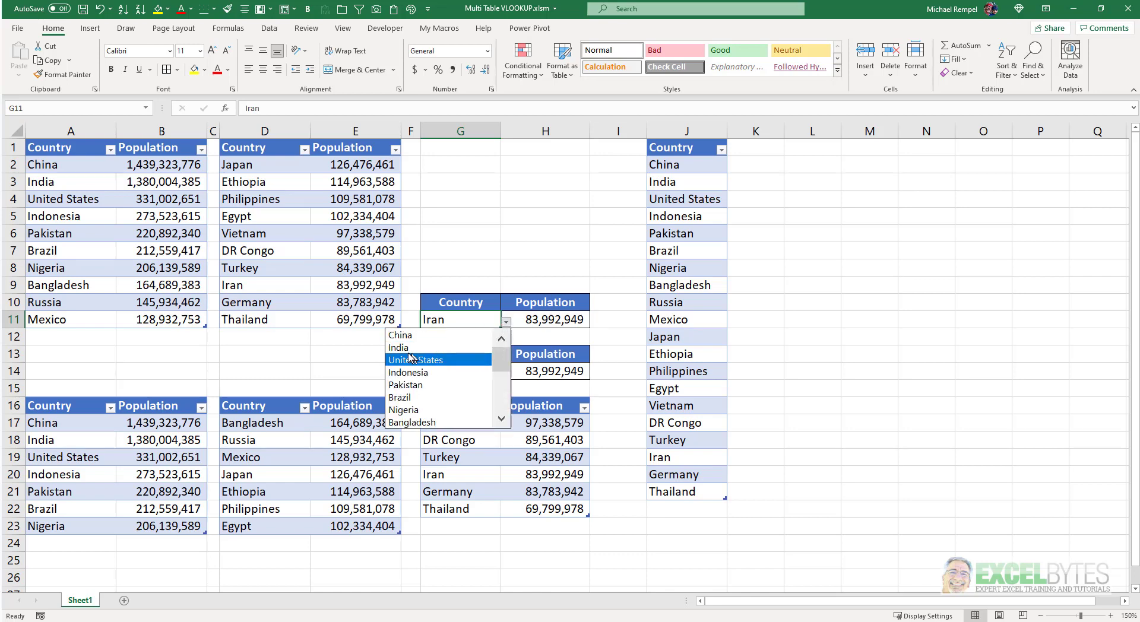
{"action": "left_click", "coordinate": [398, 347]}
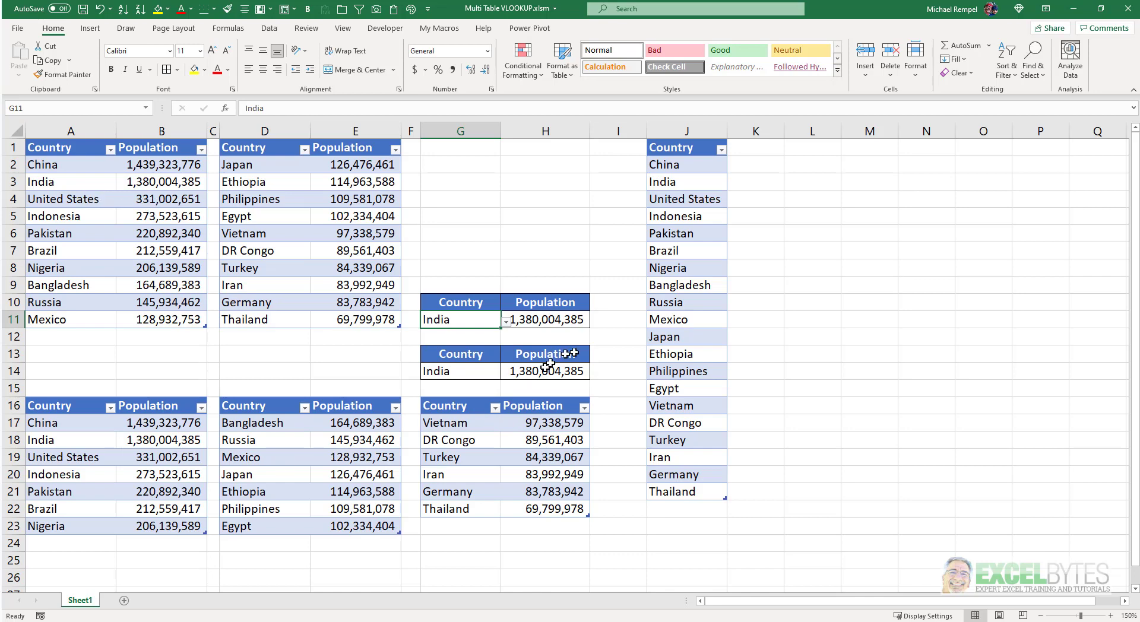
{"action": "mouse_move", "coordinate": [191, 230]}
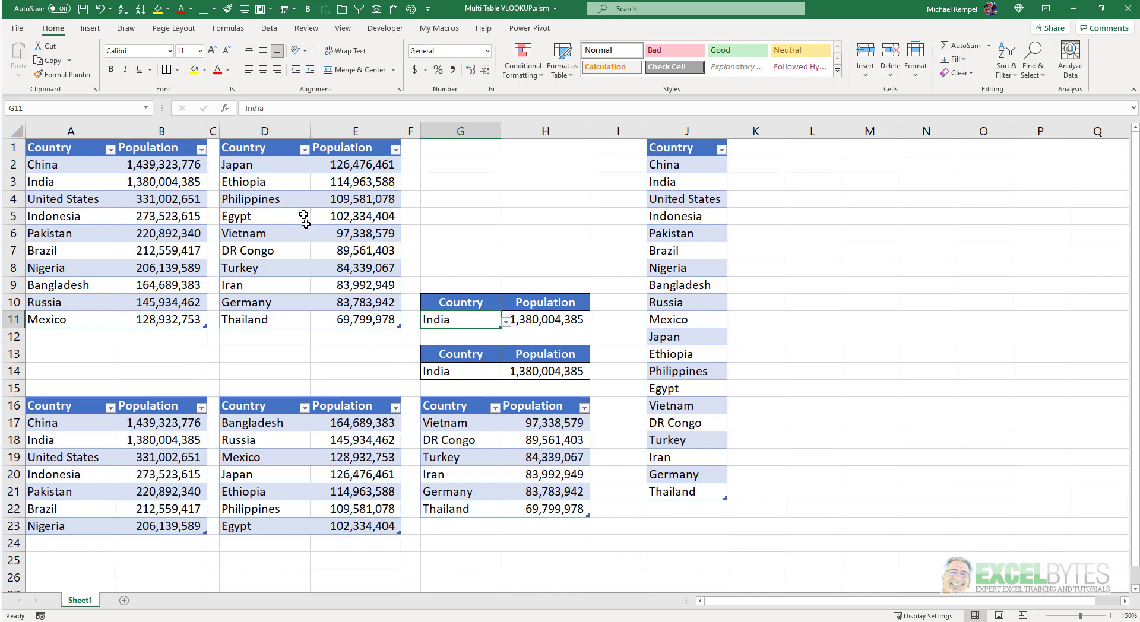
{"action": "mouse_move", "coordinate": [508, 490]}
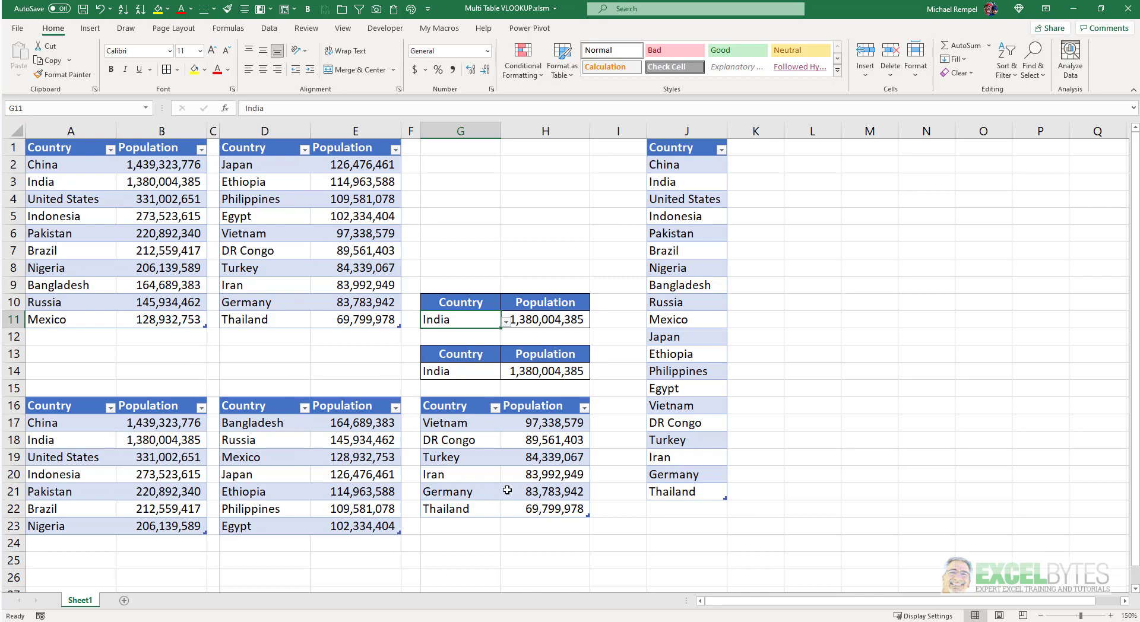
{"action": "mouse_move", "coordinate": [544, 321]}
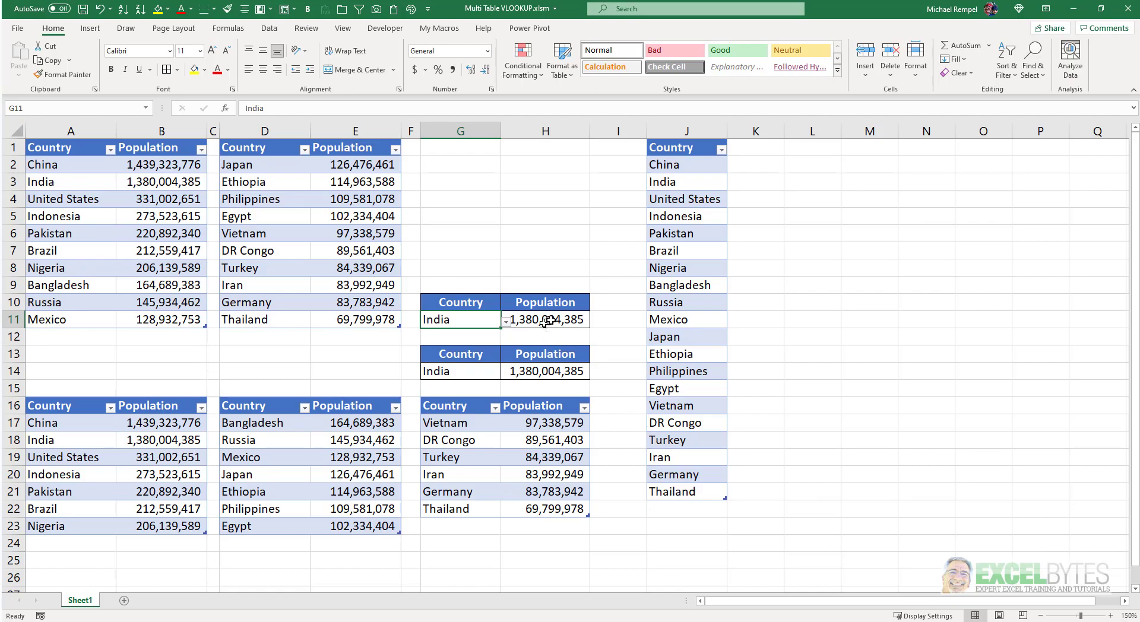
{"action": "left_click", "coordinate": [547, 320]}
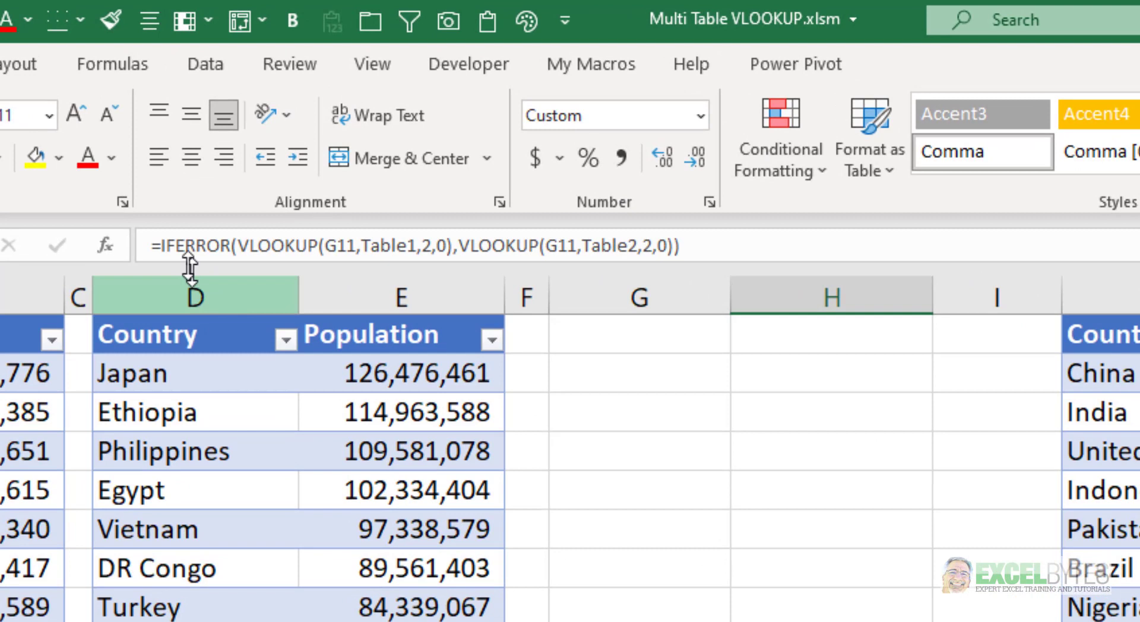
{"action": "mouse_move", "coordinate": [255, 245]}
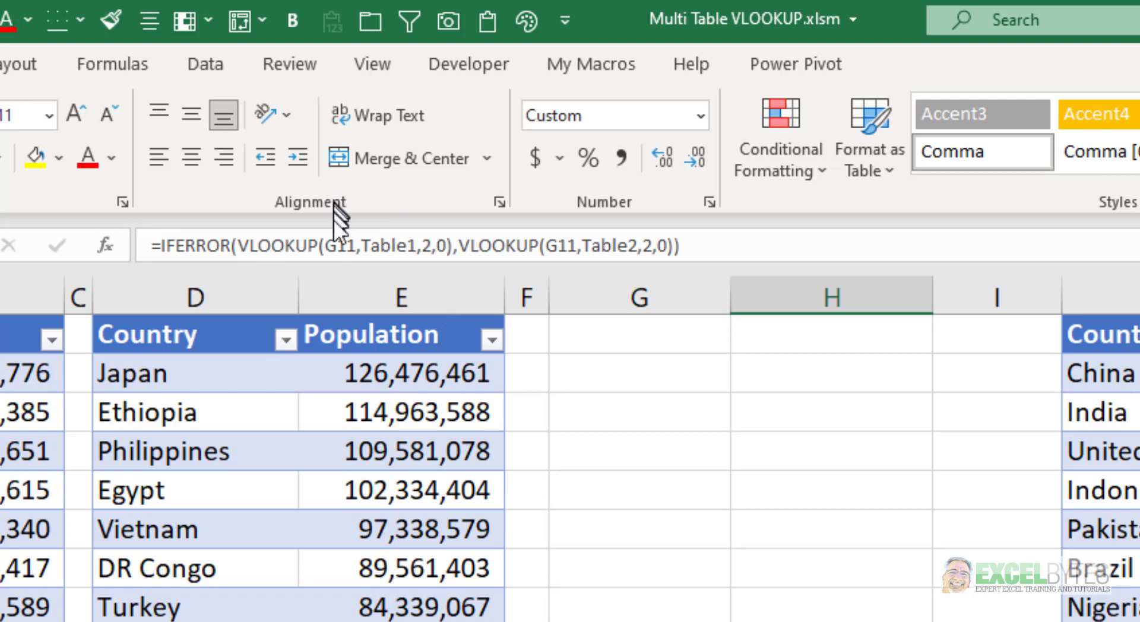
{"action": "mouse_move", "coordinate": [417, 250]}
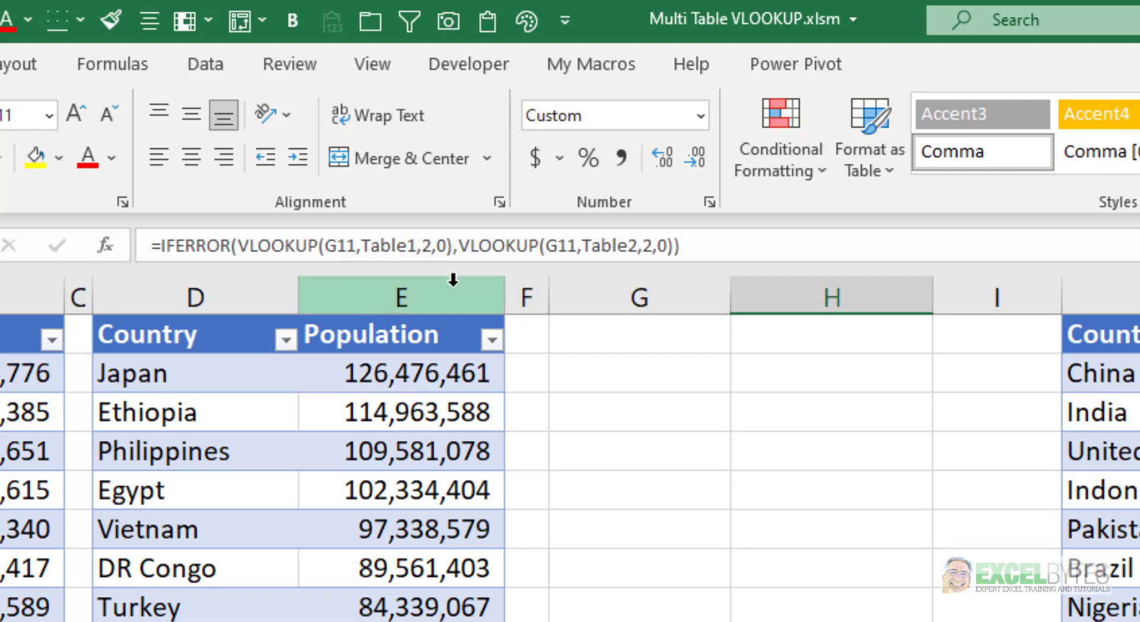
{"action": "mouse_move", "coordinate": [461, 272]}
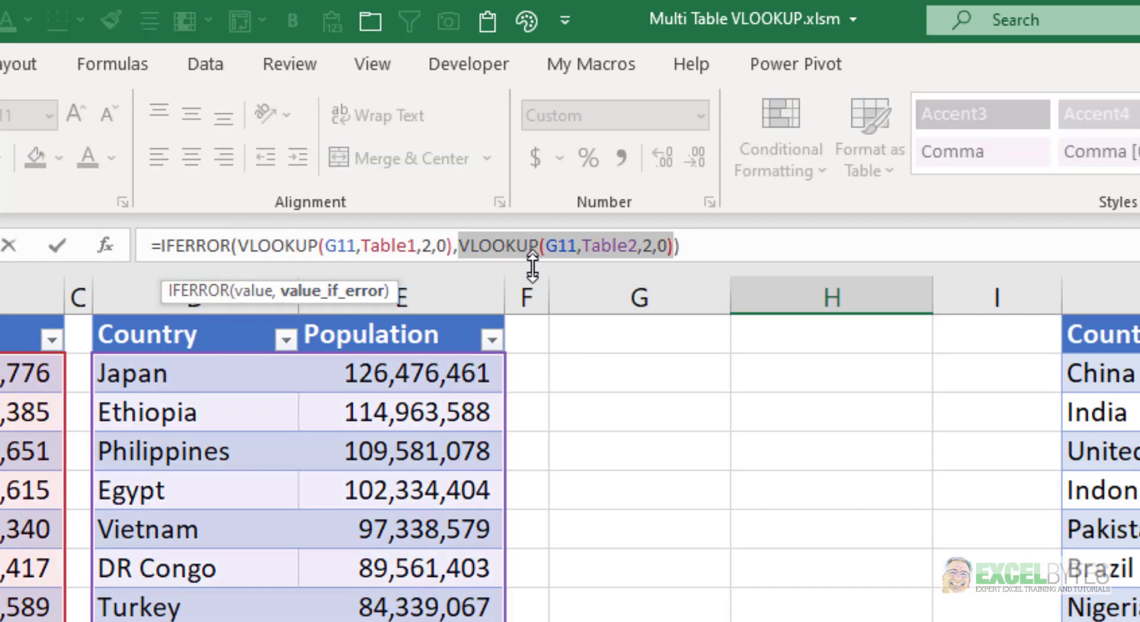
{"action": "mouse_move", "coordinate": [635, 276]}
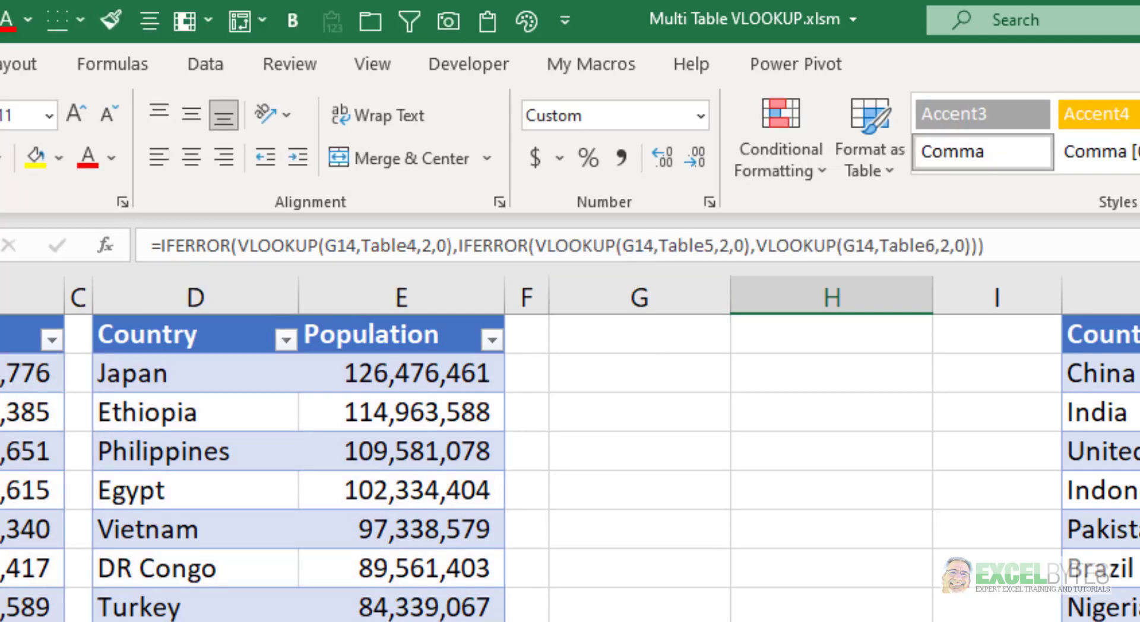
{"action": "mouse_move", "coordinate": [739, 522]}
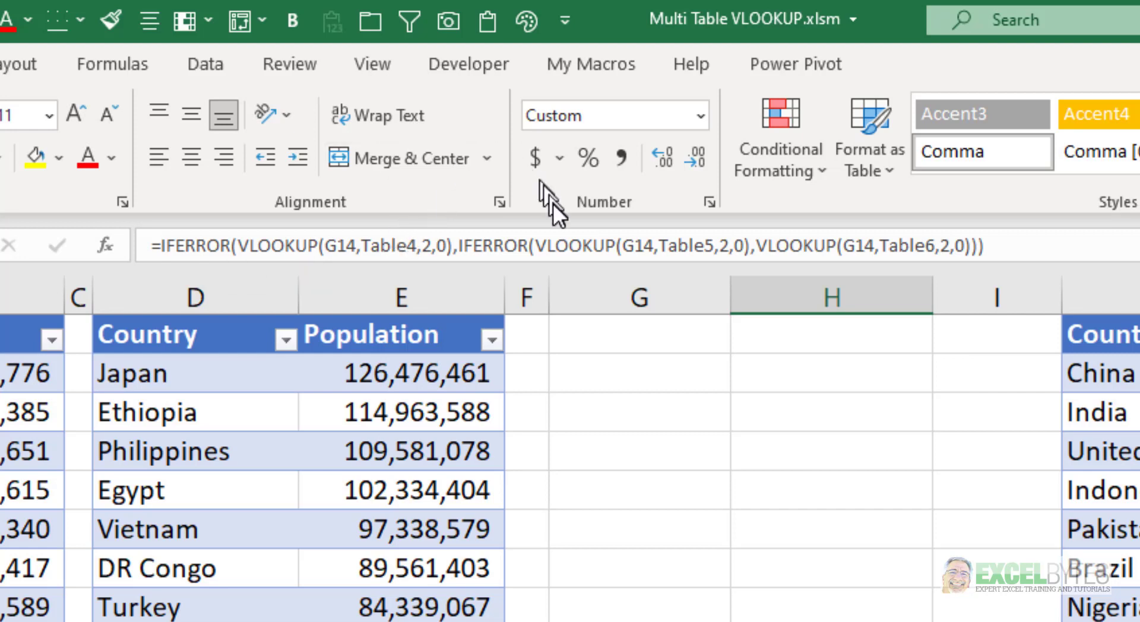
{"action": "mouse_move", "coordinate": [581, 243]}
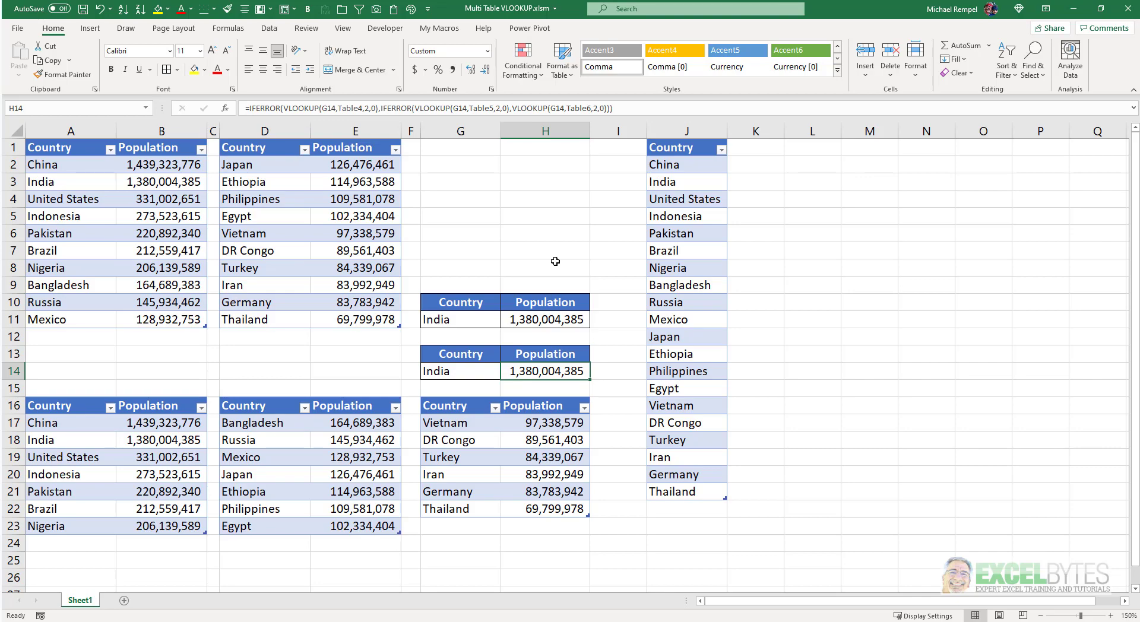
{"action": "mouse_move", "coordinate": [550, 276]}
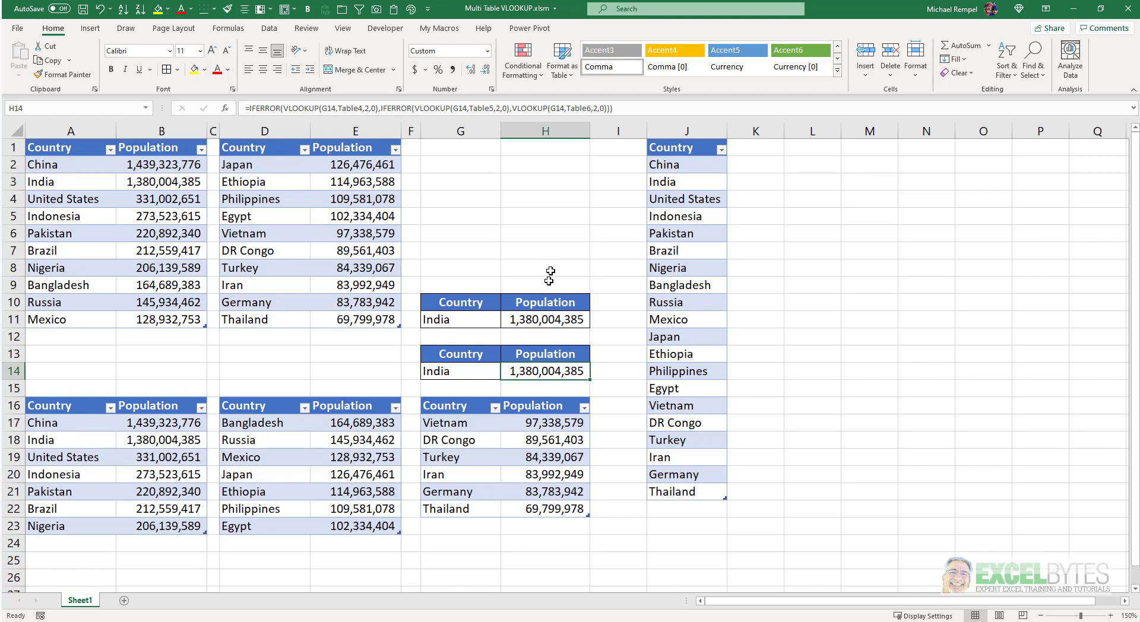